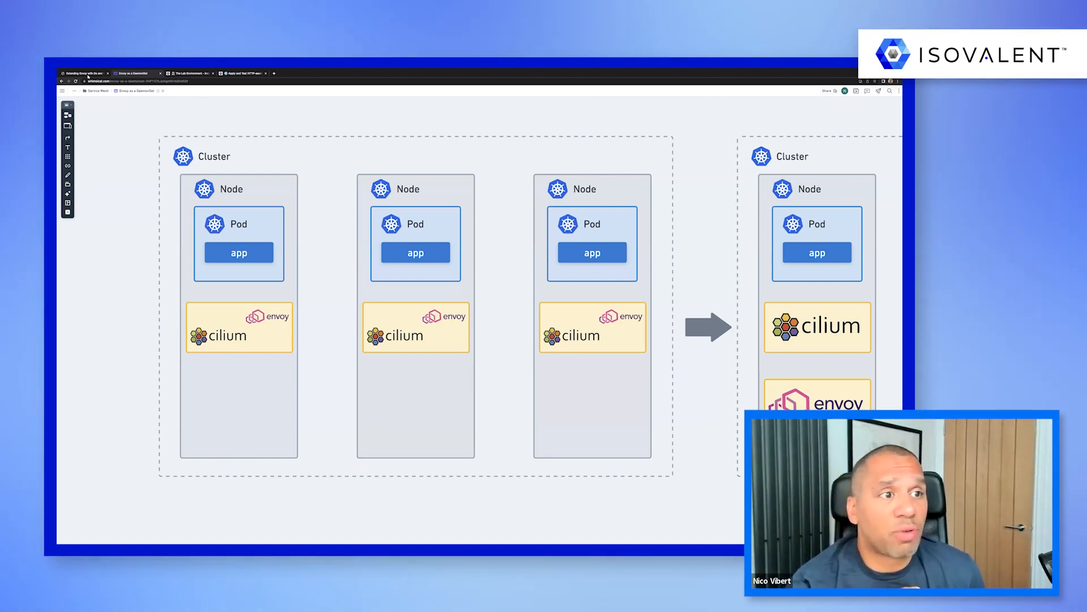
Switch to the 'Extending Envoy with Go and Cilium' PDF slides
left_click(82, 73)
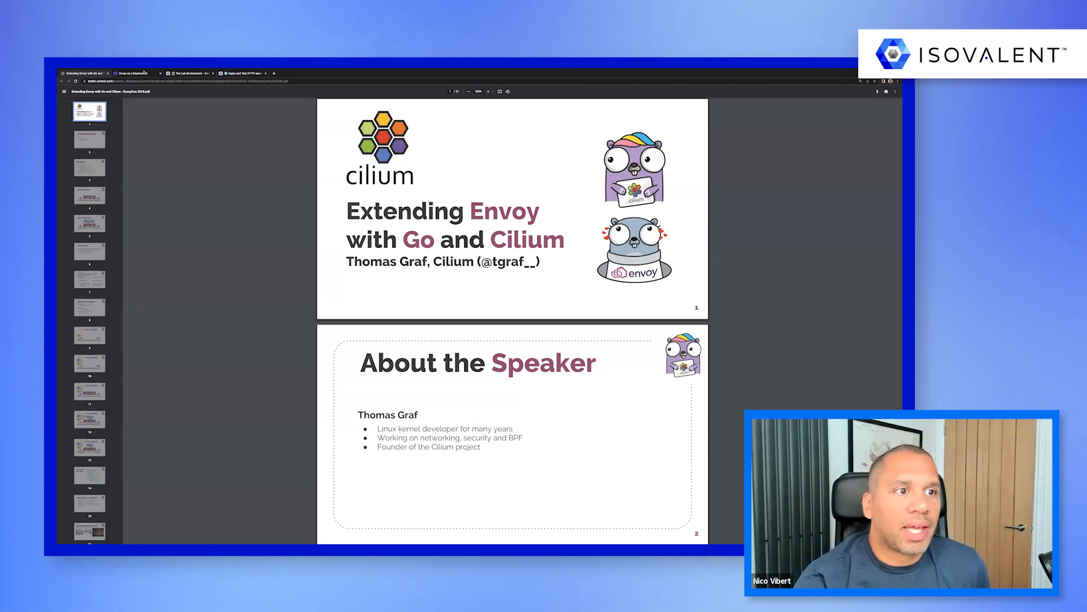
Return to the Whimsical diagram showing Envoy running separately per node
left_click(134, 73)
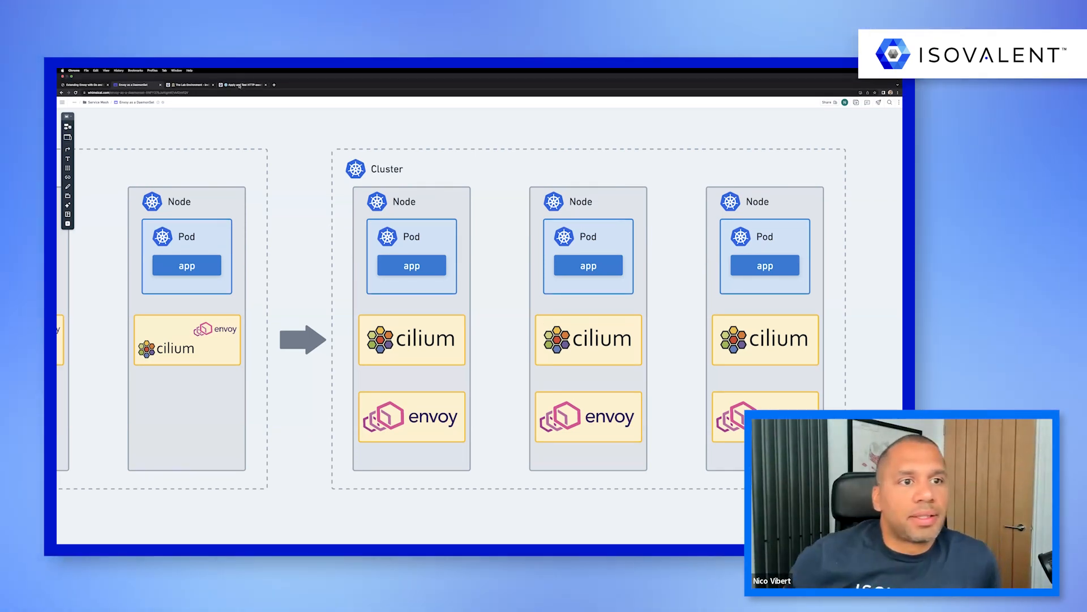
In the lab terminal run cilium version and cilium status, showing 1.12.2 with three agents ready
left_click(240, 84)
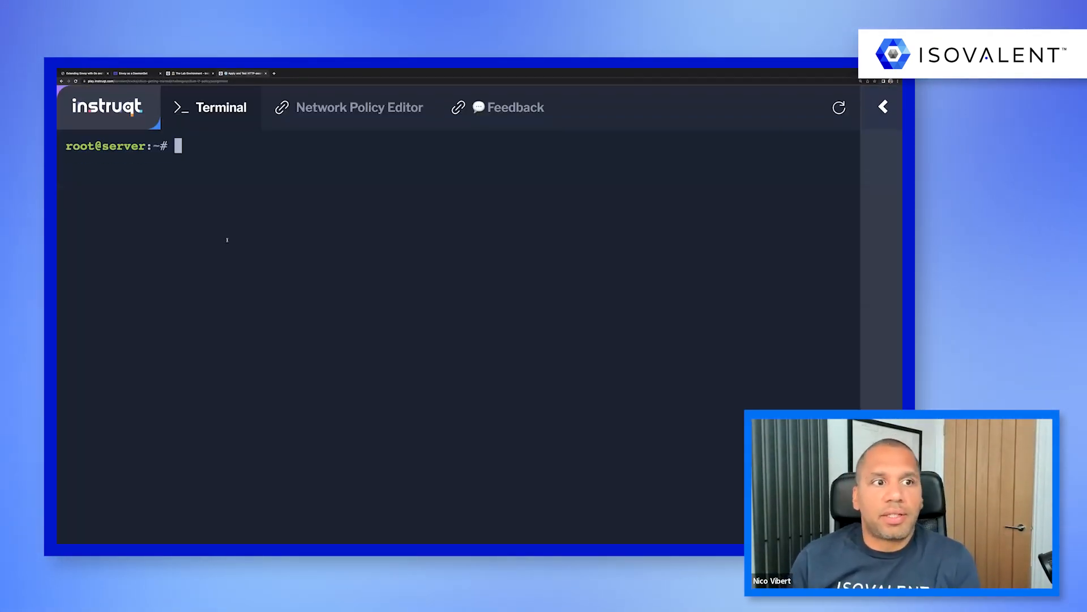
type("cilium version")
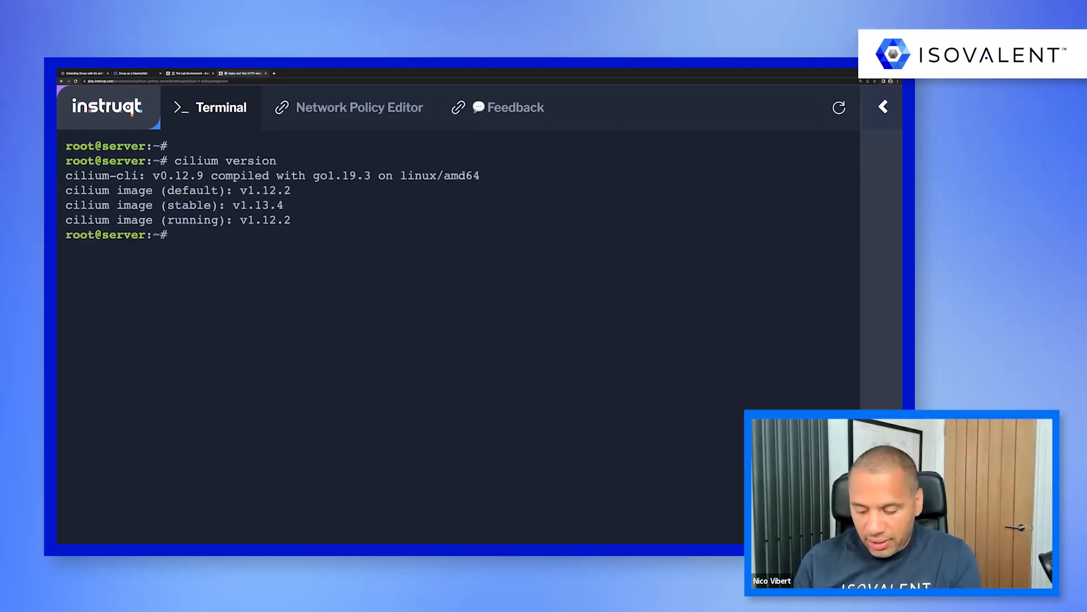
type("cilium status")
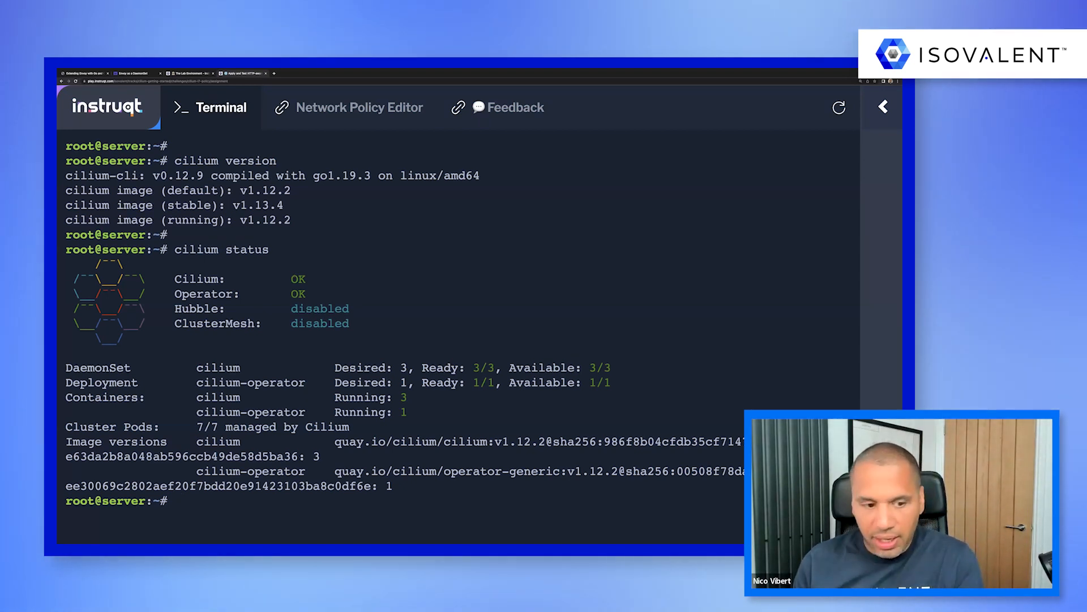
Describe the kube-system L7 policy allowing only POST /v1/request-landing to deathstar
type("kubectl -g")
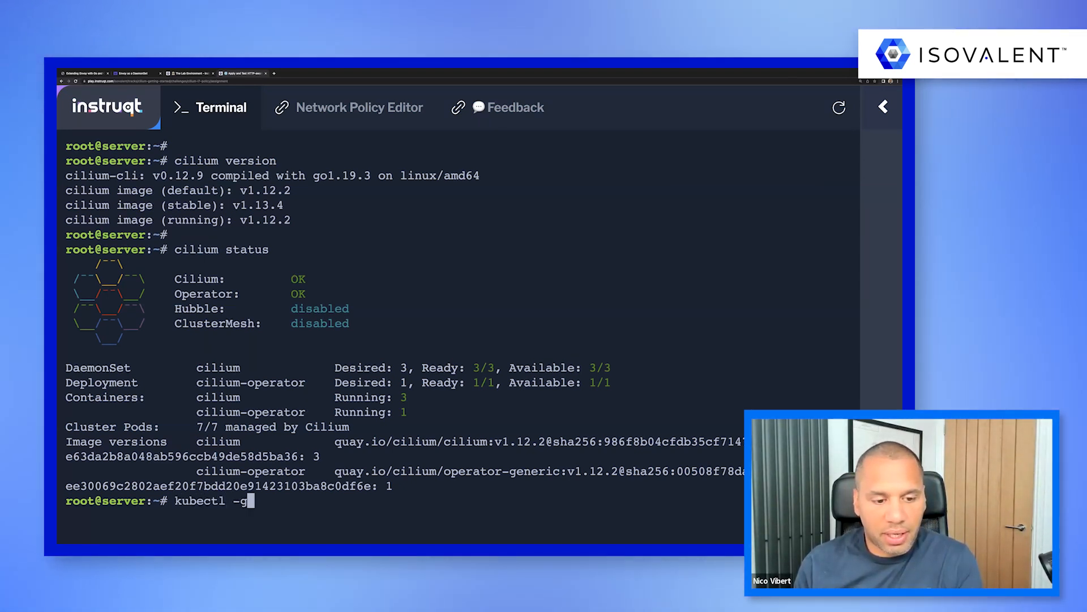
type("n kube-sys")
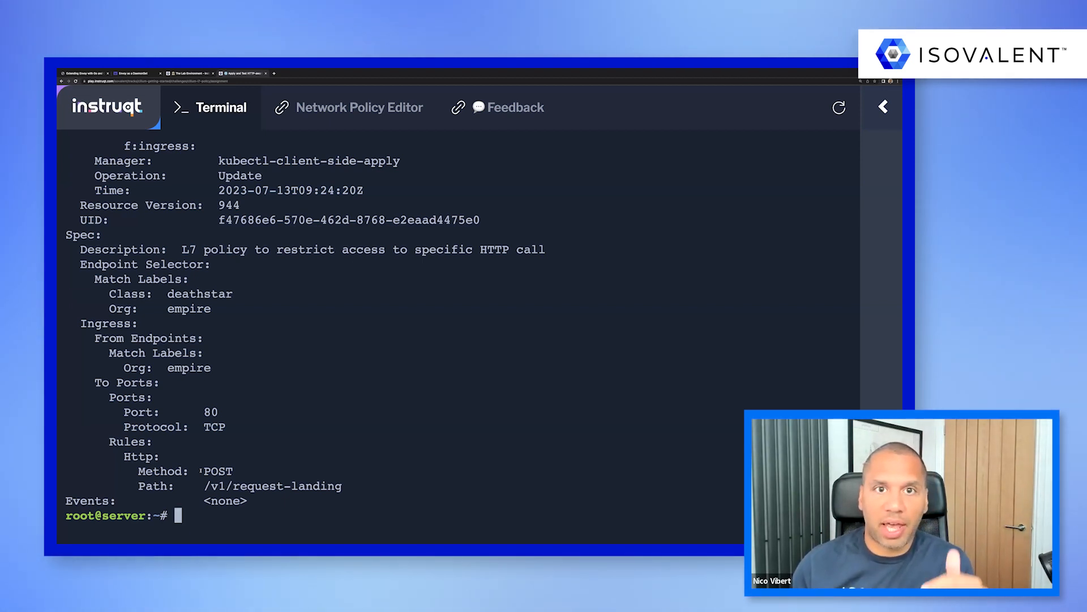
Run cilium status and grep the cilium-8rwg4 logs for Envoy, then advance to a fresh lab
type("cilium status")
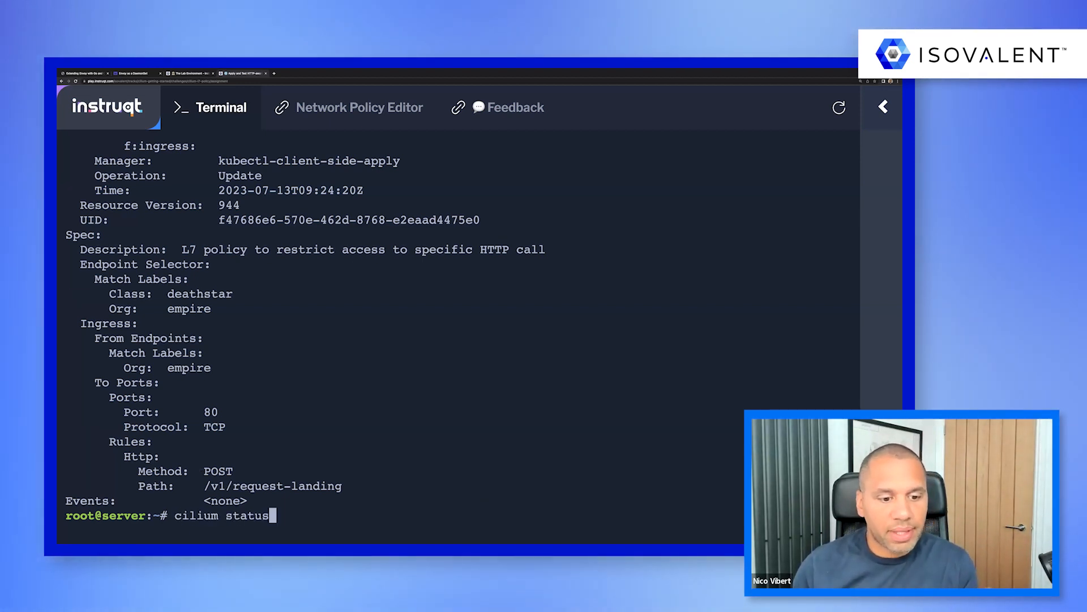
type("kubectl logs -n kube-system cilium-8rwg4 | grep \"Envoy\" -A 5 -B 5")
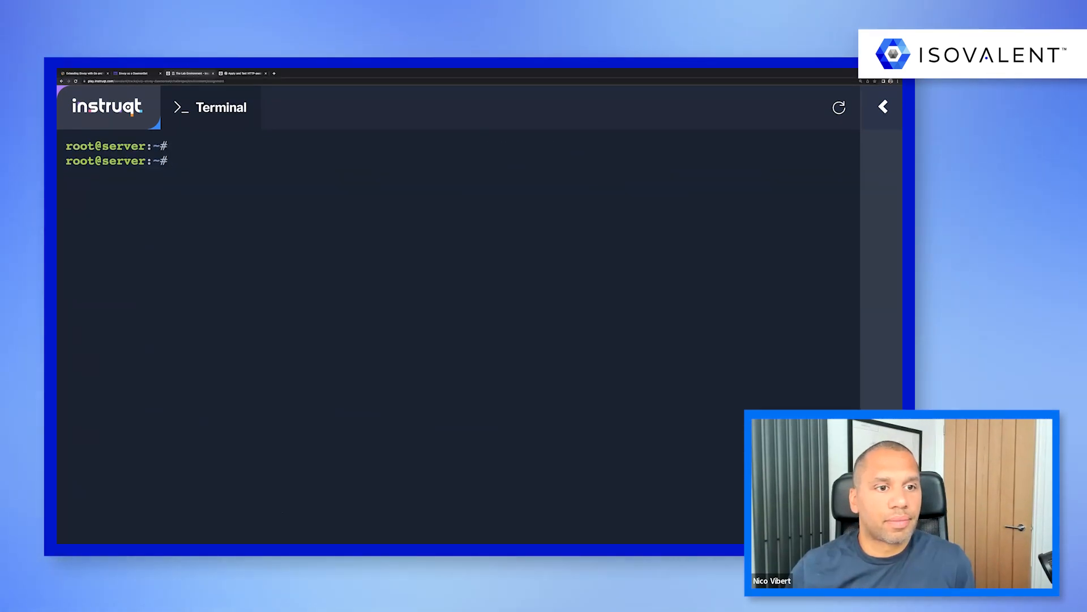
Install Cilium 1.14.0-rc.0 with envoy.enabled=true and confirm the running image via cilium version
type("cilium install --version 1.14.0-rc.0 --set envoy.enabled=true")
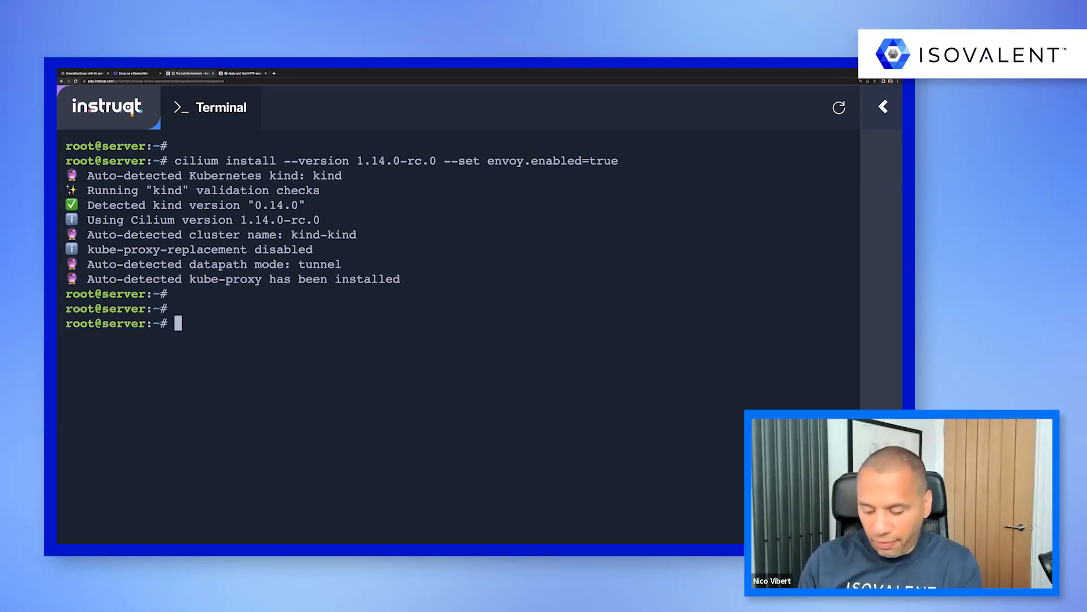
type("cilium version")
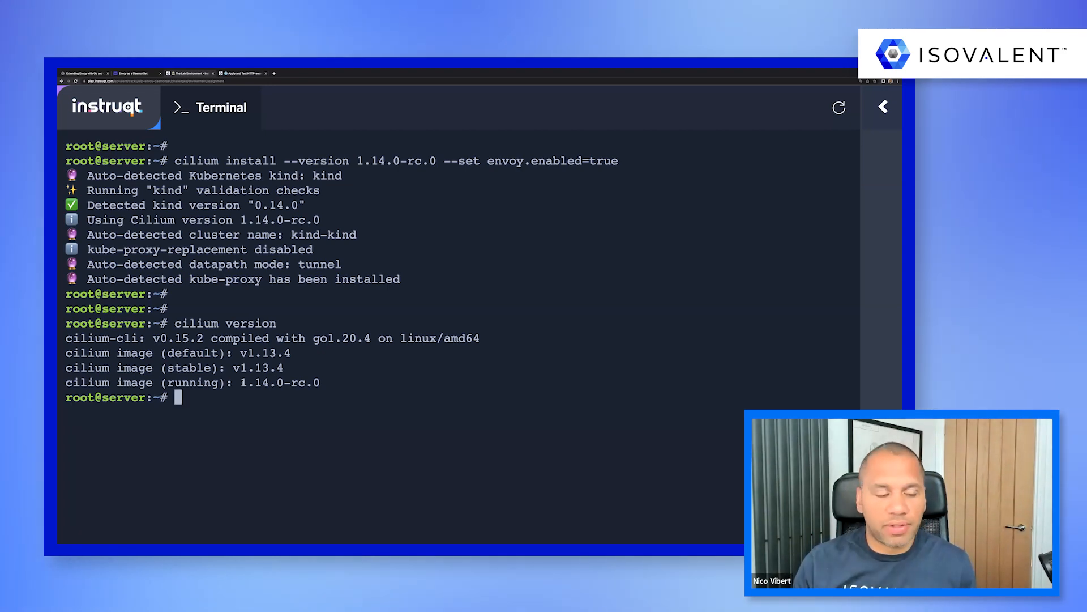
type("c")
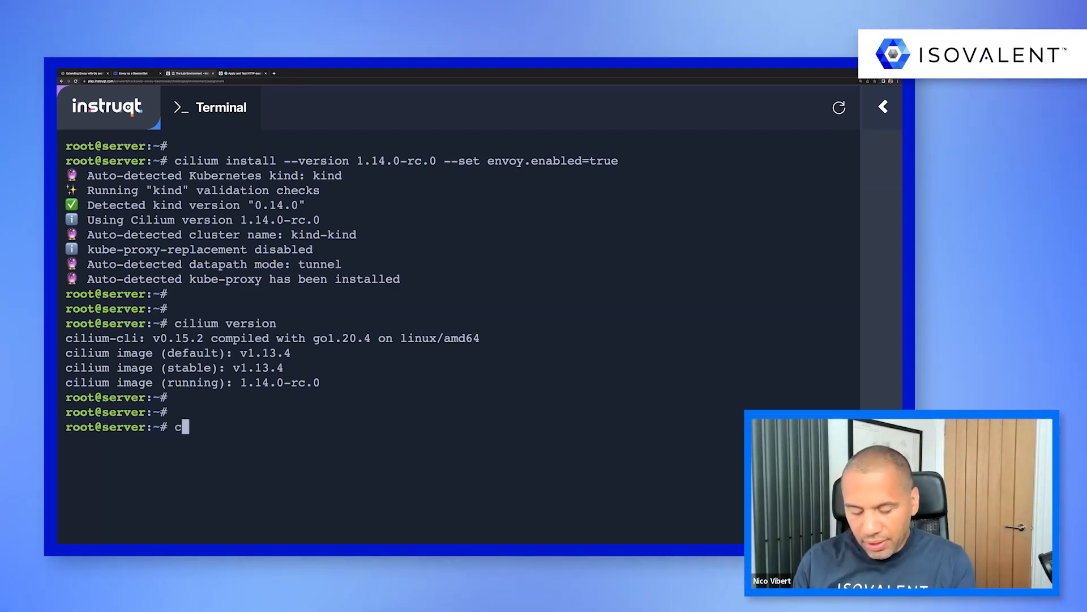
Run cilium status showing Cilium, Operator and Envoy DaemonSet OK with cilium-envoy 3/3
type("ilium status")
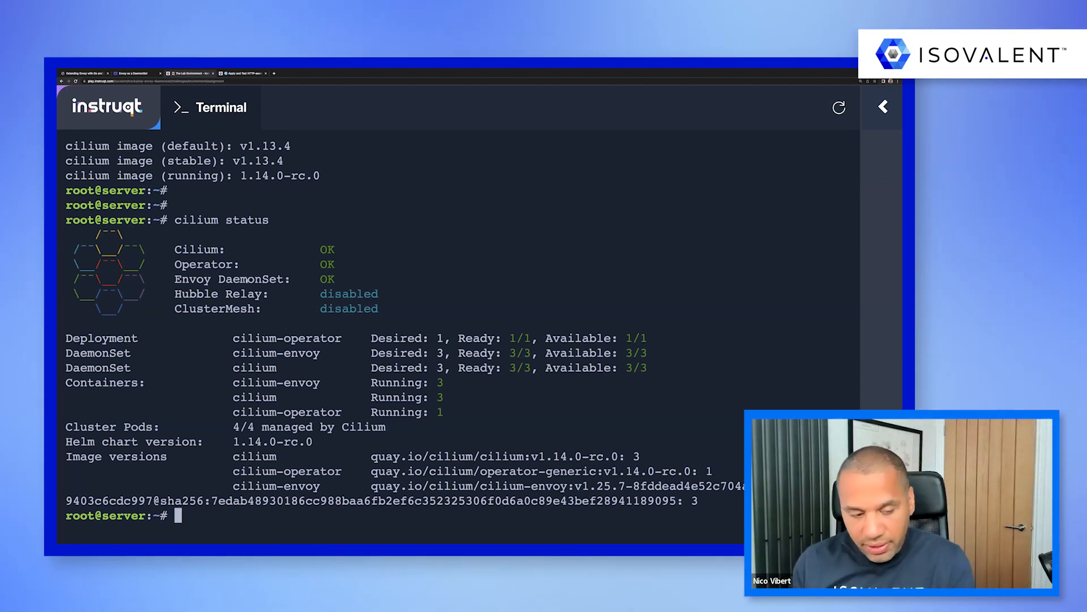
type("kubectl get -n kub")
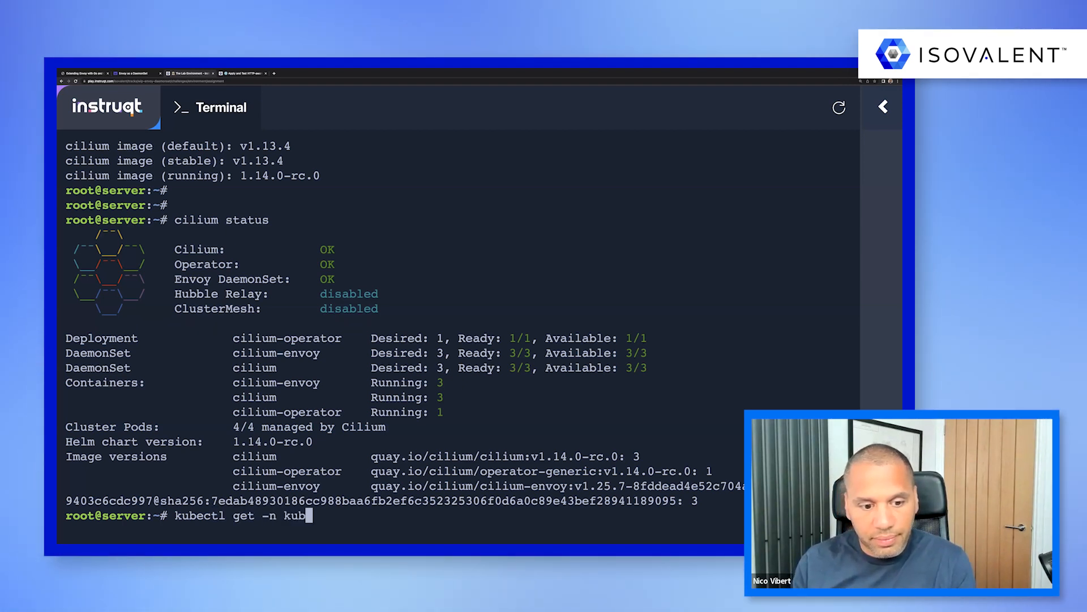
List kube-system daemonsets (cilium, cilium-envoy, kube-proxy 3/3) and the three Ready nodes
type("e-system daemonsets.apps")
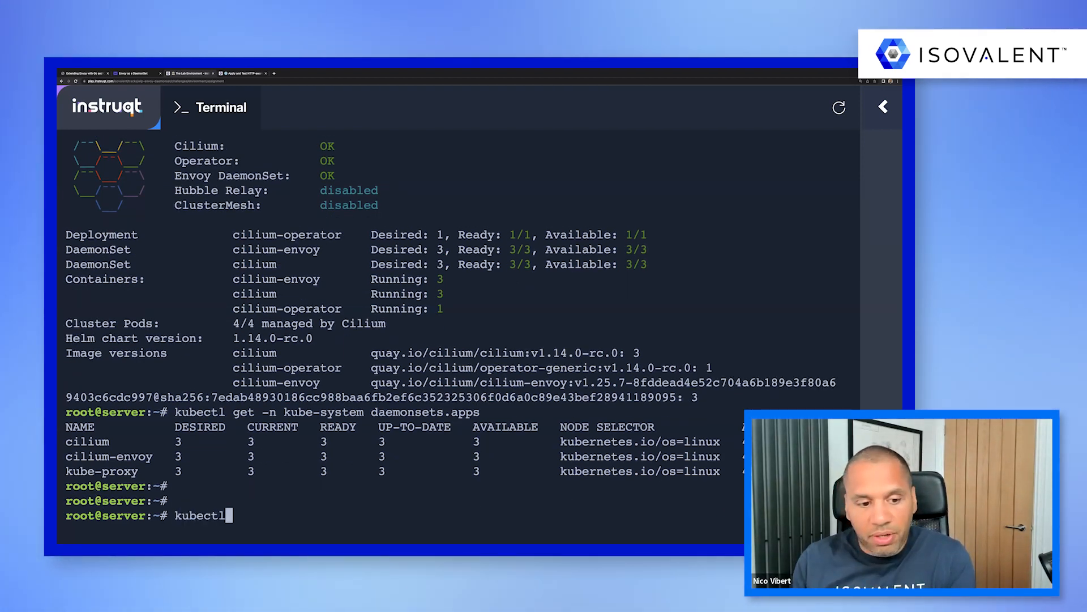
type("kubectl get nodes")
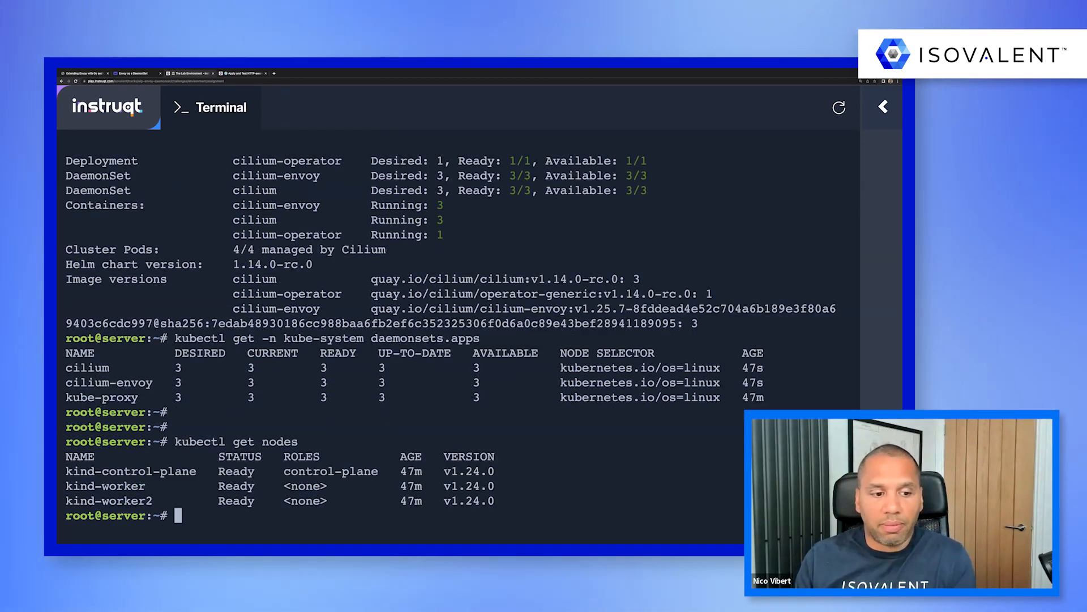